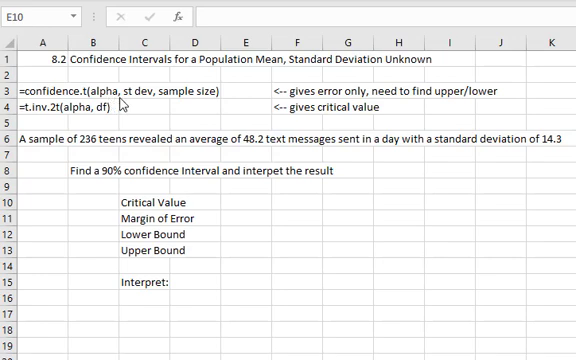
pyautogui.moveTo(140, 104)
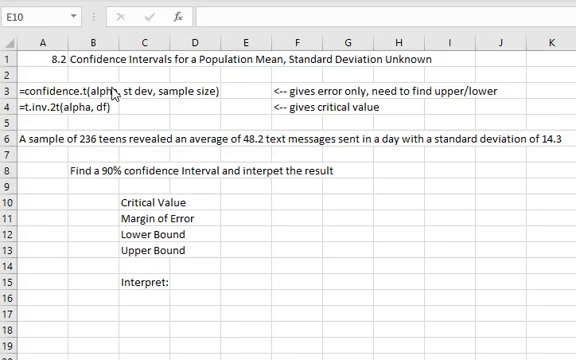
pyautogui.moveTo(38, 160)
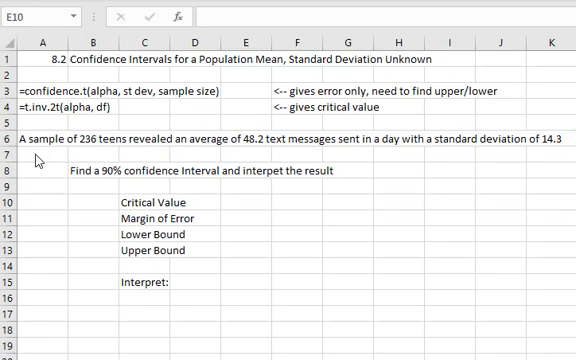
# Enter =T.INV.2T(0.10,235) beside Critical Value, yielding 1.651364.
pyautogui.click(244, 204)
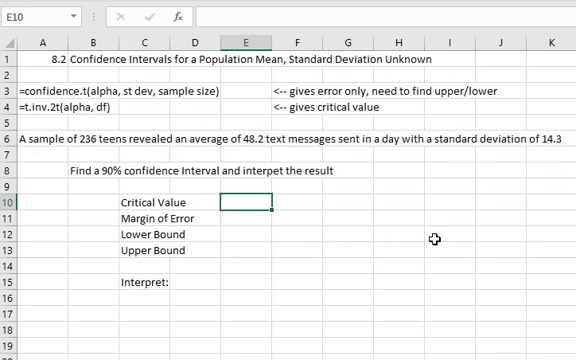
pyautogui.write('=t')
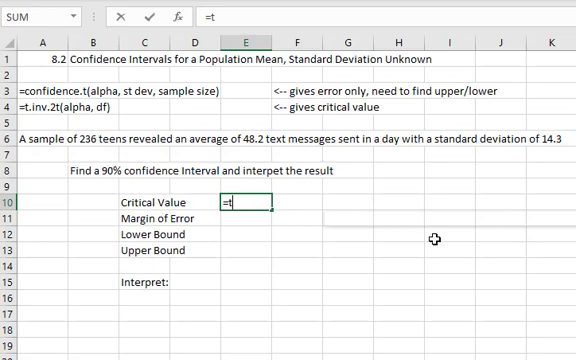
pyautogui.write('.inv.2t(')
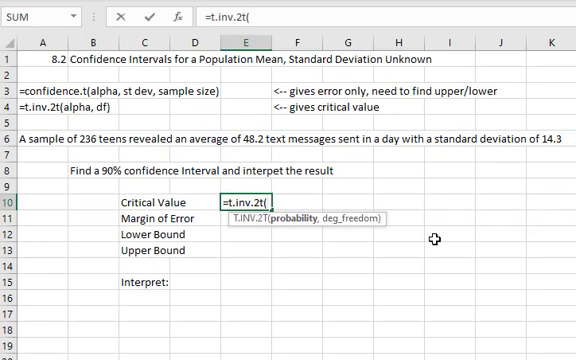
pyautogui.write('0.10')
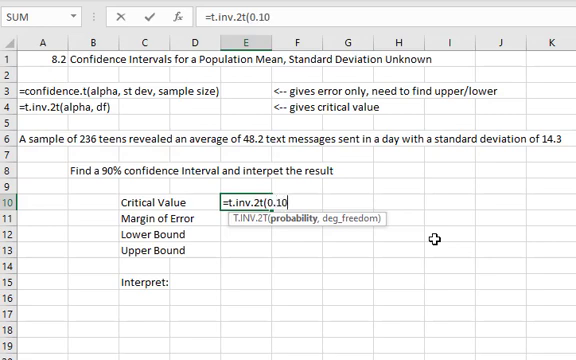
pyautogui.write(',')
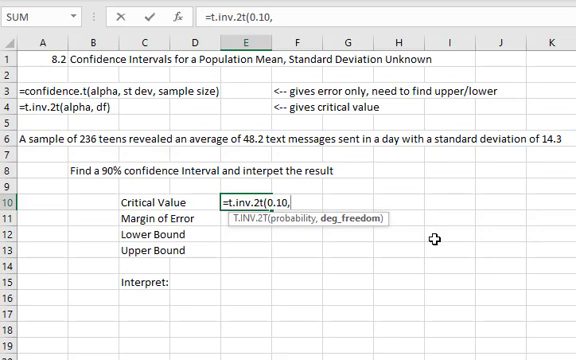
pyautogui.write('235')
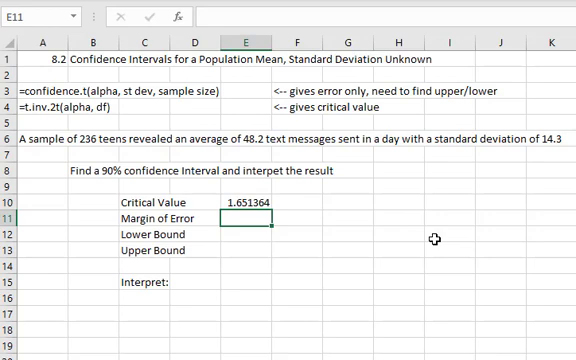
# Enter =CONFIDENCE.T(0.10,14.3,236) for the margin of error, yielding 1.537173.
pyautogui.write('=')
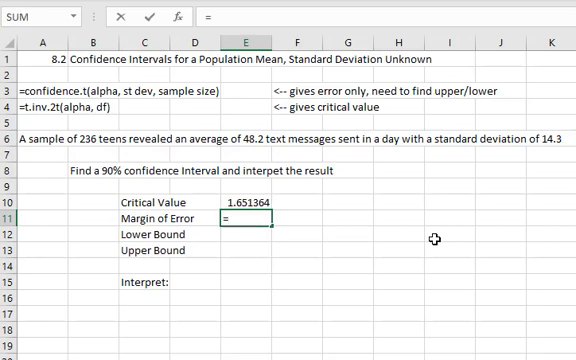
pyautogui.write('=confidence.t(')
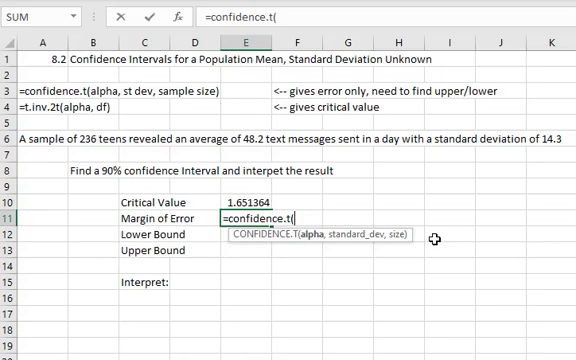
pyautogui.write('0.')
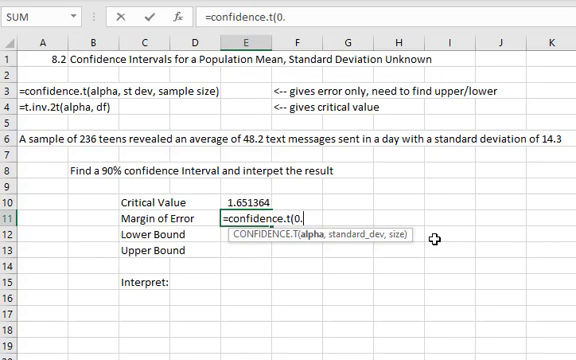
pyautogui.write('10,')
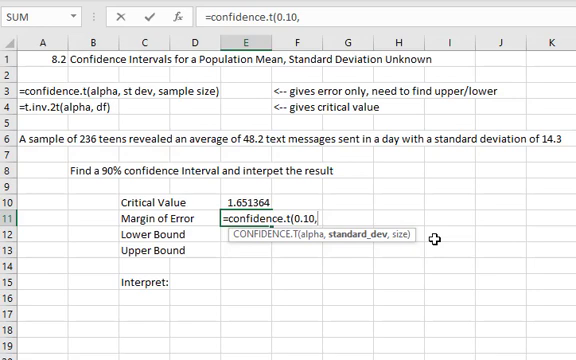
pyautogui.write('14.3')
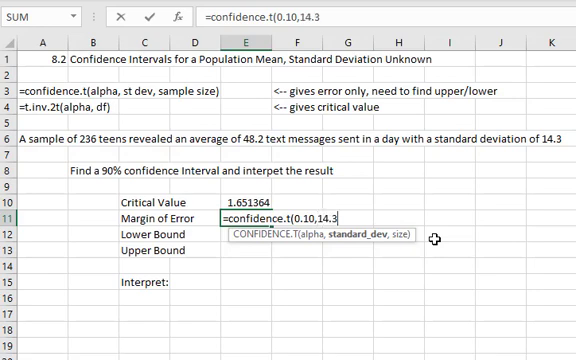
pyautogui.write(',')
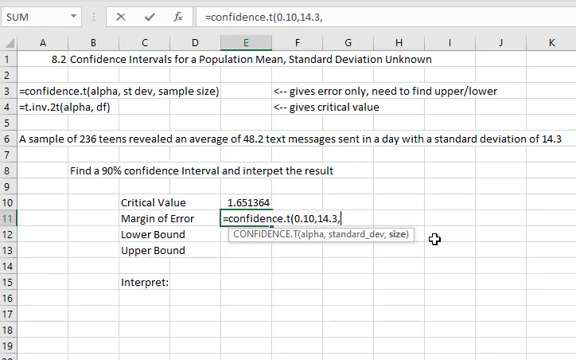
pyautogui.write('236')
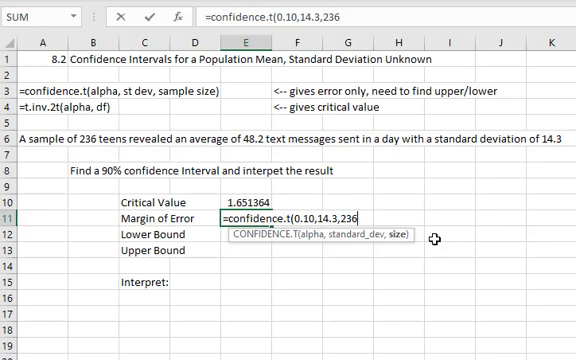
pyautogui.write(')')
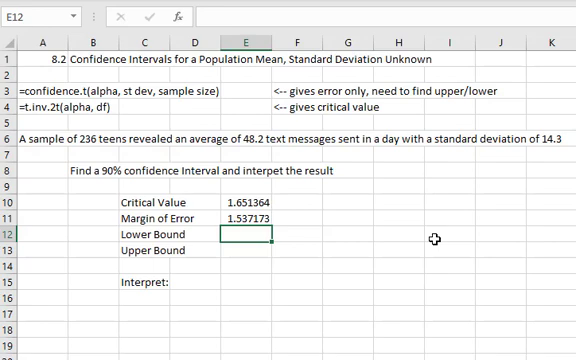
# Compute lower bound =48.2-E11 (46.66283) and upper bound =48.2+E11 (49.73717).
pyautogui.write('=')
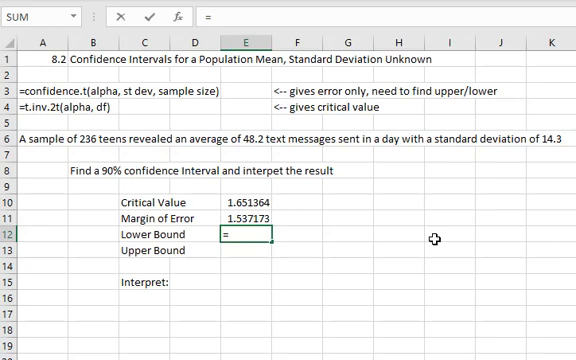
pyautogui.write('48.2-')
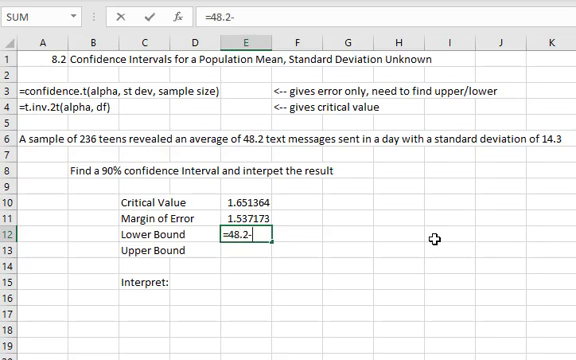
pyautogui.click(252, 210)
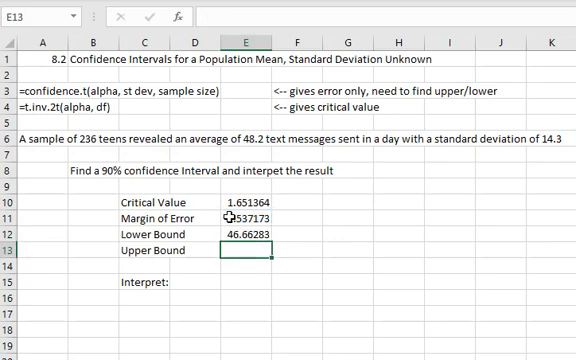
pyautogui.write('=48.')
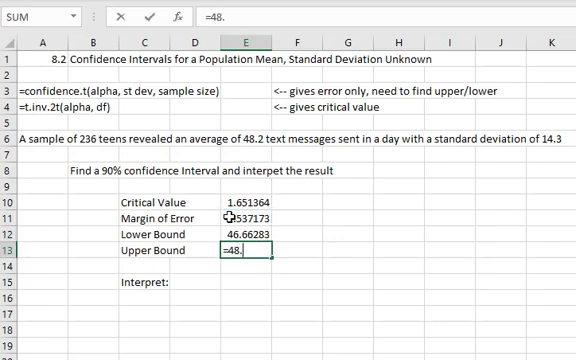
pyautogui.write('2+')
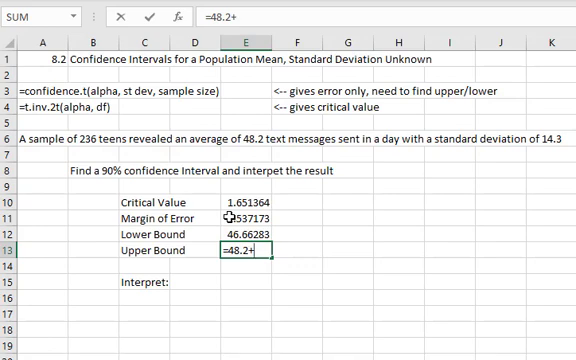
pyautogui.click(240, 218)
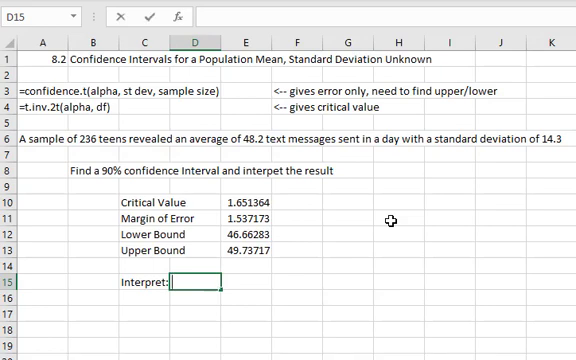
# Write 'We are 90% confident that the average number of text messages sent ... between 46.'.
pyautogui.write('We are 90% co')
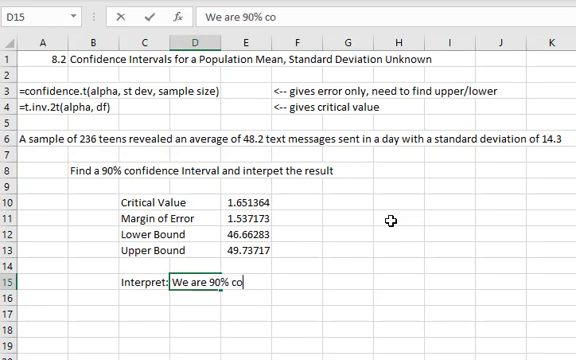
pyautogui.write('nfident that the a')
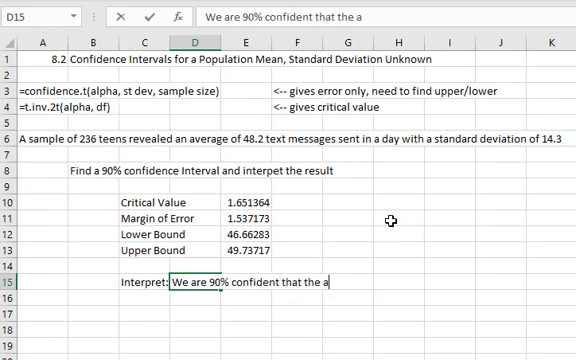
pyautogui.write('veage number of text me')
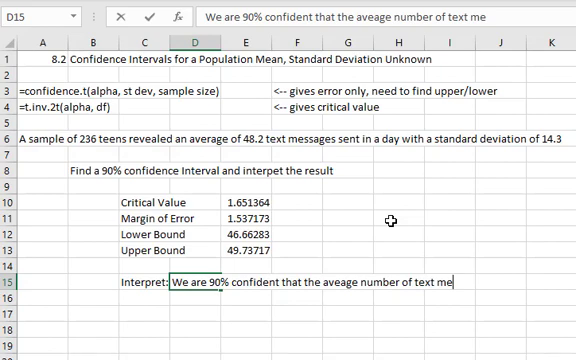
pyautogui.write('ssages sent in a day')
pyautogui.click(194, 296)
pyautogui.write('is')
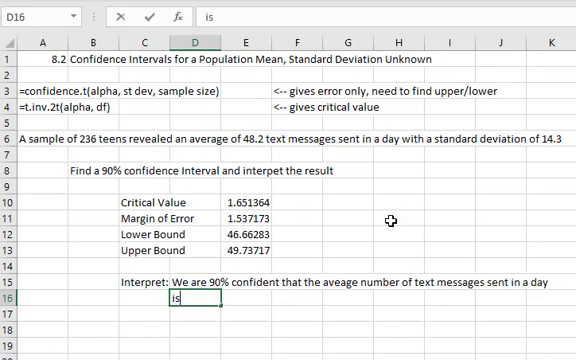
pyautogui.write('between 46.')
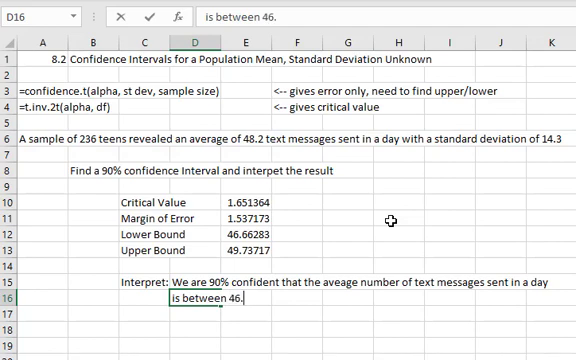